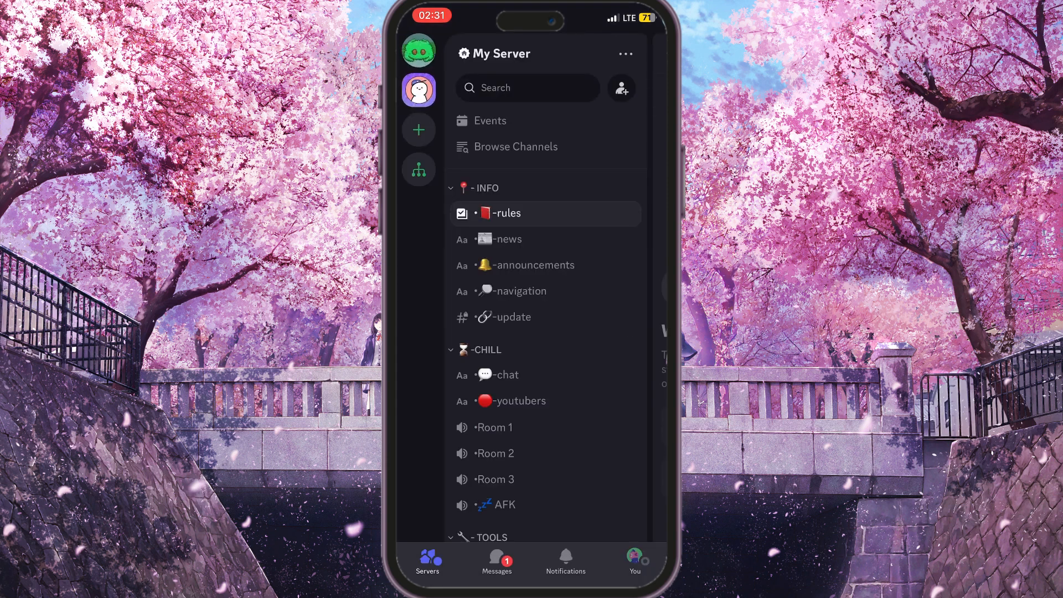
# Leave the Discord app's server view and return to the iOS home screen
pyautogui.click(633, 561)
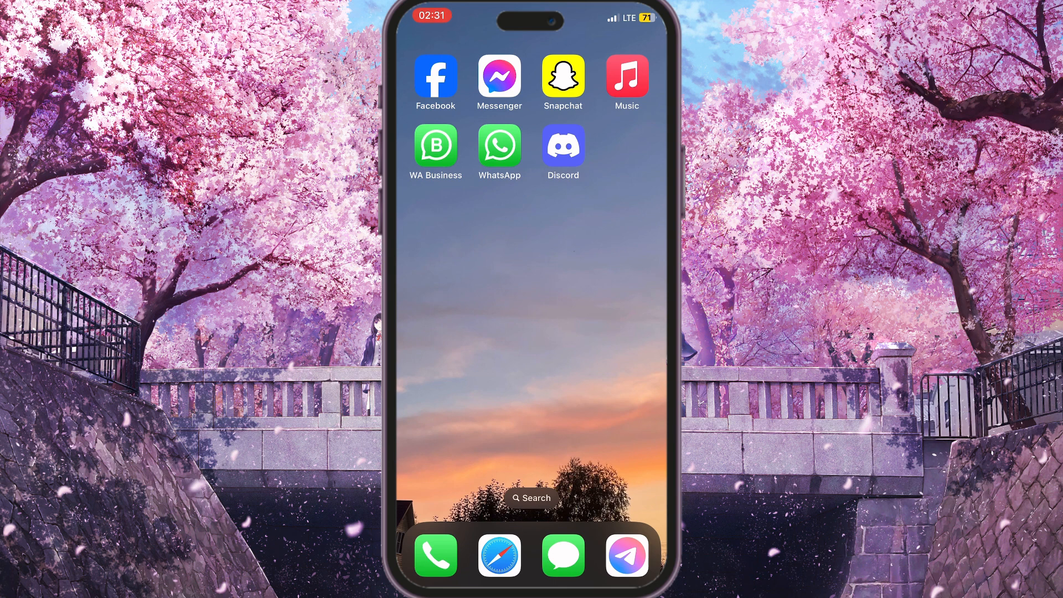
# Launch Safari and run a Google search for 'discord'
pyautogui.click(500, 555)
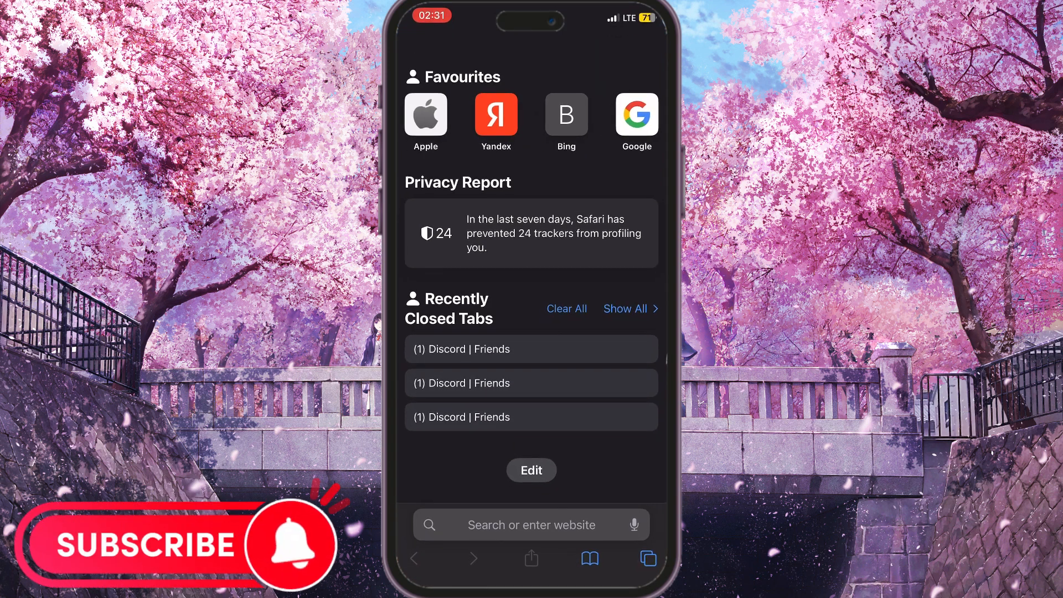
pyautogui.click(531, 525)
pyautogui.write('discord')
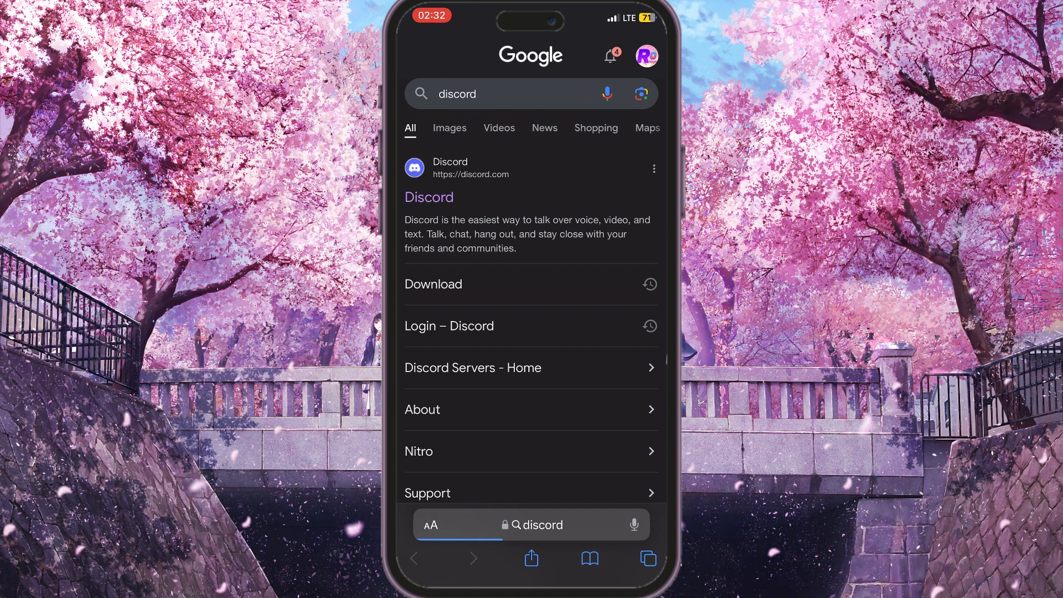
# Scroll through the Google results toward the Discord website link
pyautogui.scroll(-3)
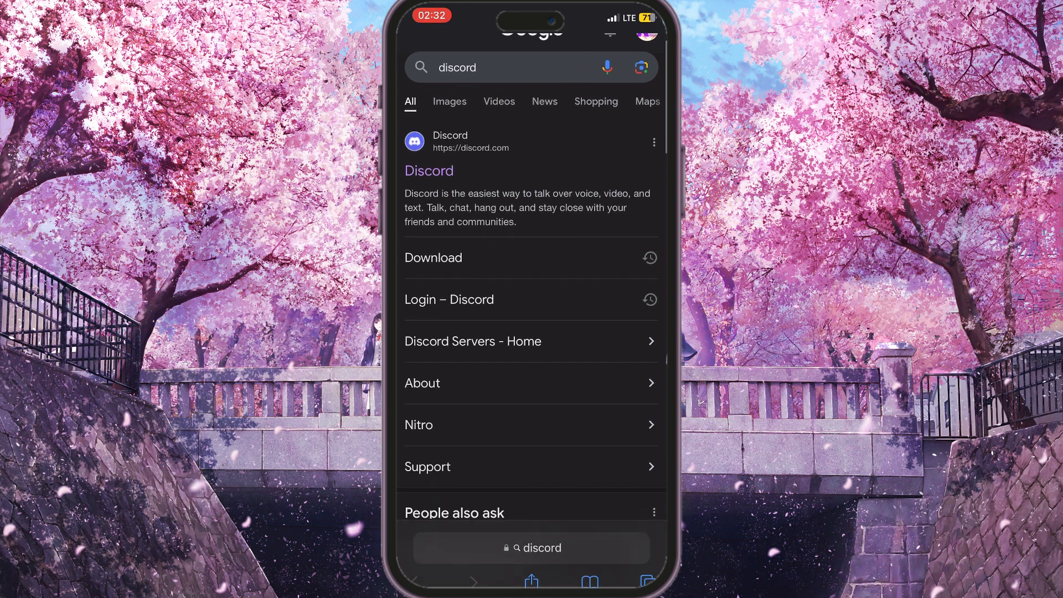
pyautogui.scroll(-3)
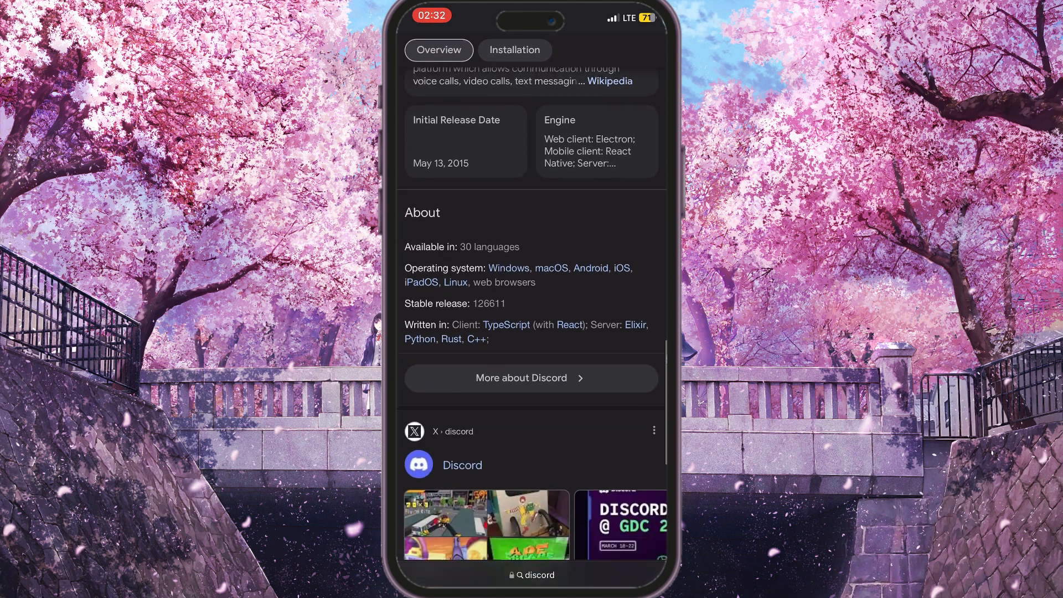
pyautogui.scroll(-3)
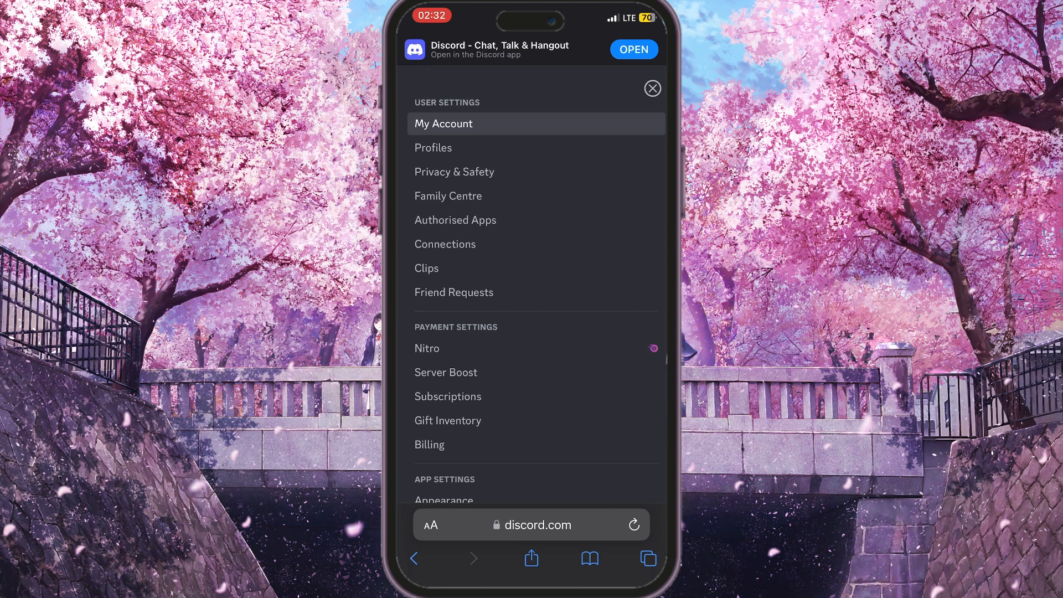
# Show the Privacy & Safety page scrolled down to Server Privacy Defaults
pyautogui.click(454, 172)
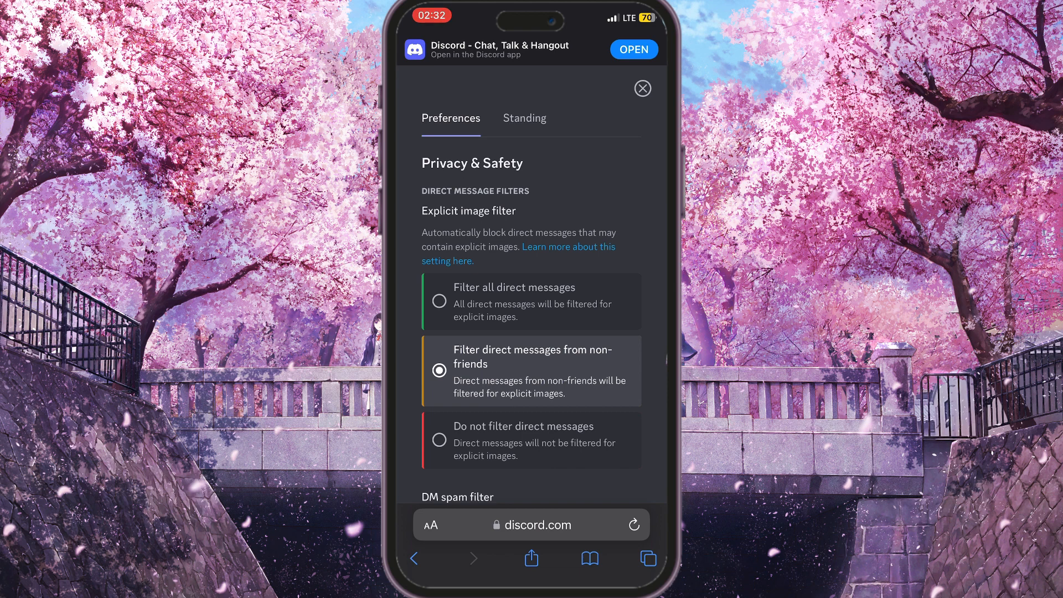
pyautogui.scroll(-3)
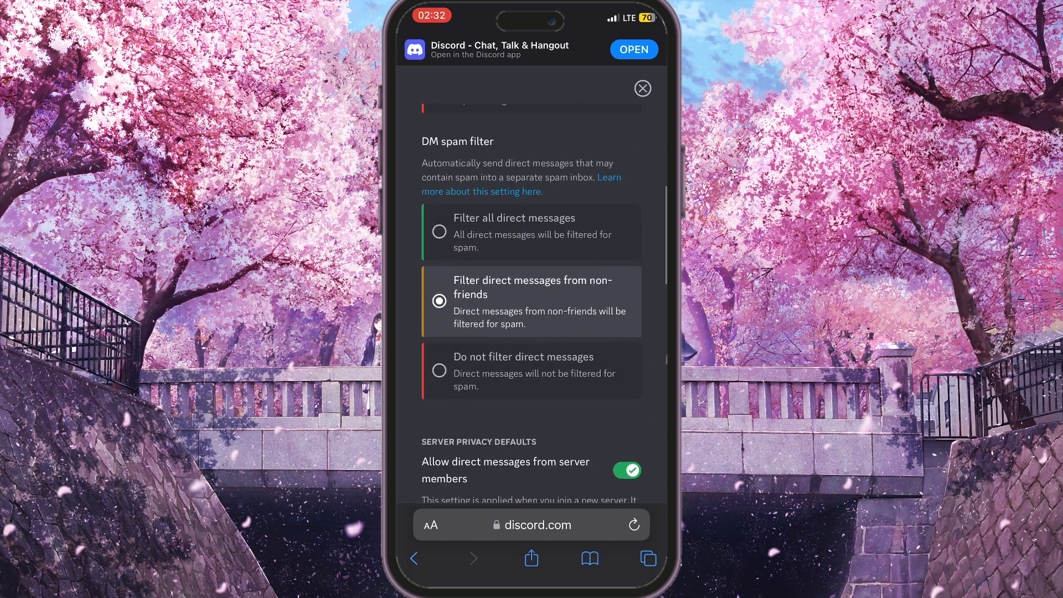
pyautogui.scroll(-3)
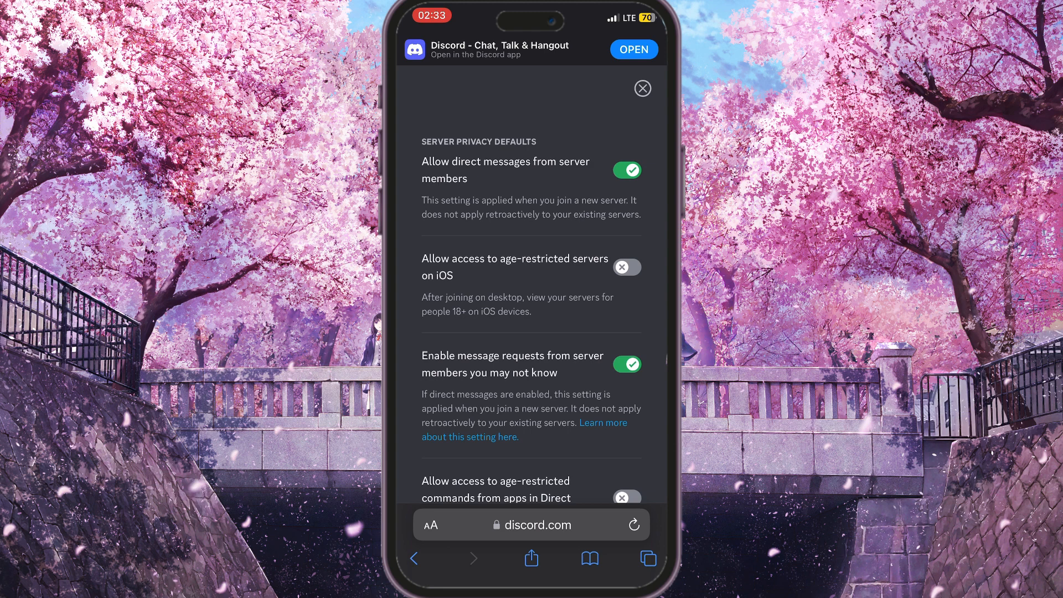
# Switch on 'Allow access to age-restricted servers on iOS' and exit settings to direct messages
pyautogui.click(625, 267)
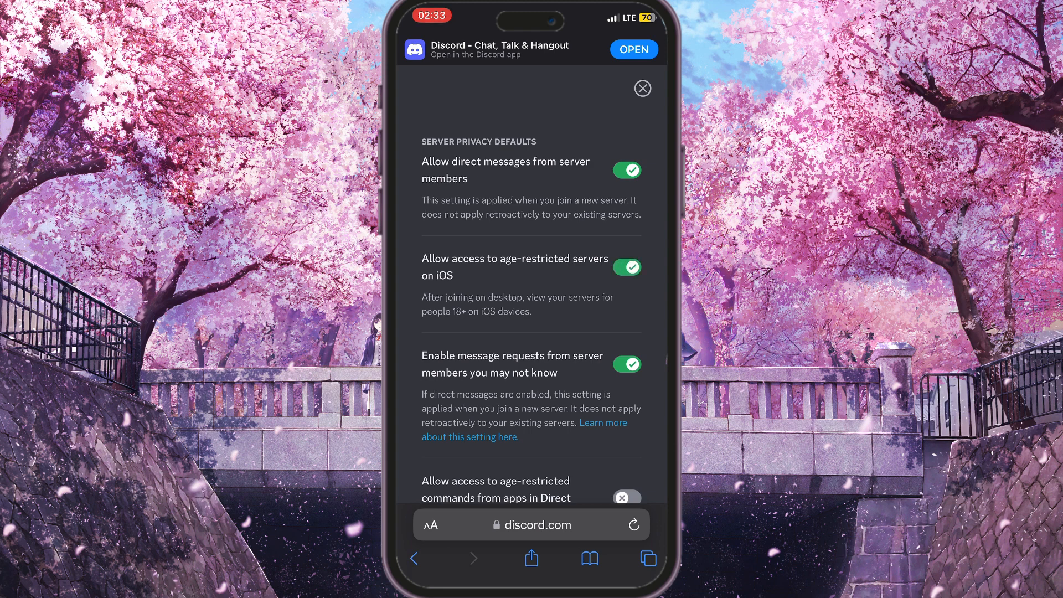
pyautogui.scroll(3)
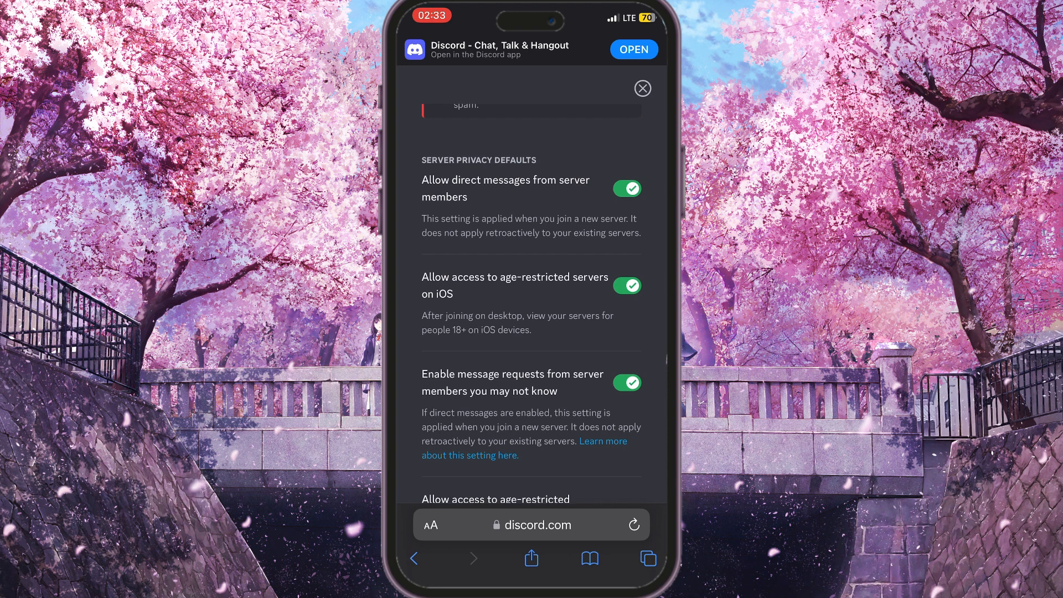
pyautogui.click(642, 89)
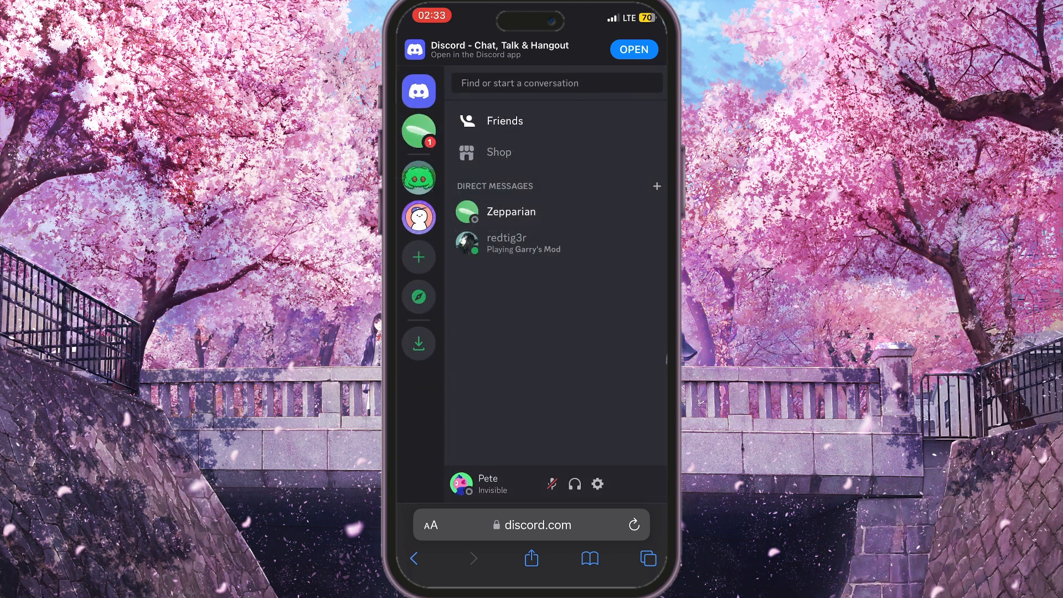